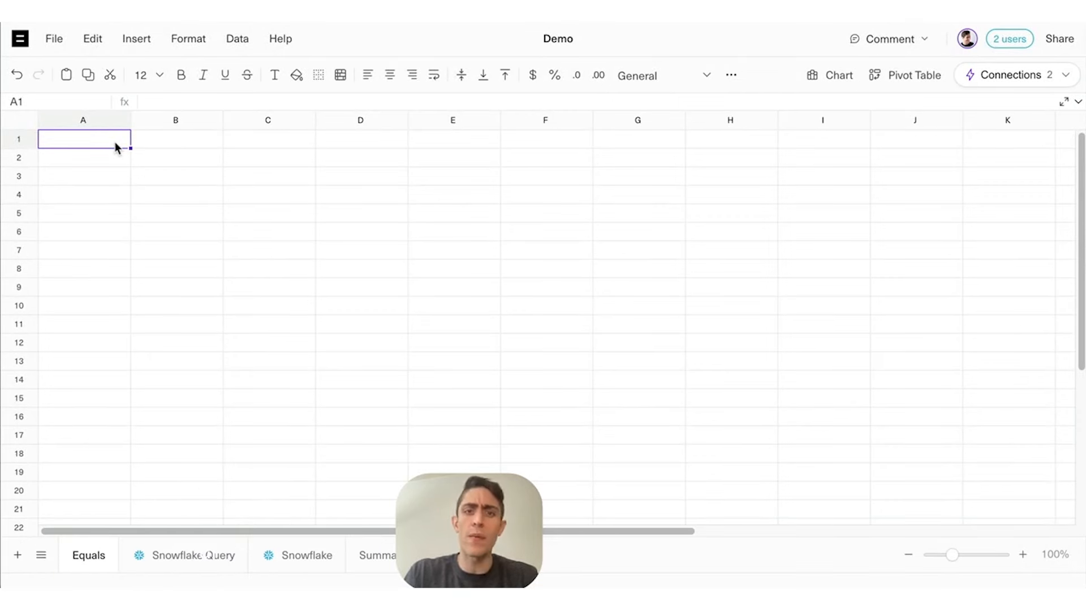
mouse_move(173, 445)
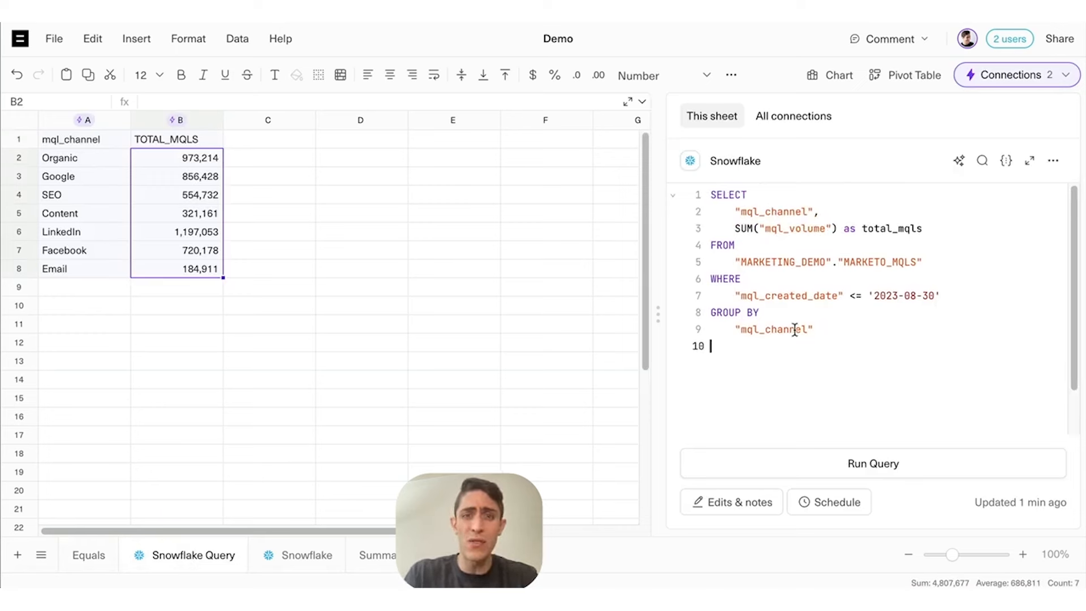
- Group the Snowflake query by channel and MQL created date, then rerun it
type("group by")
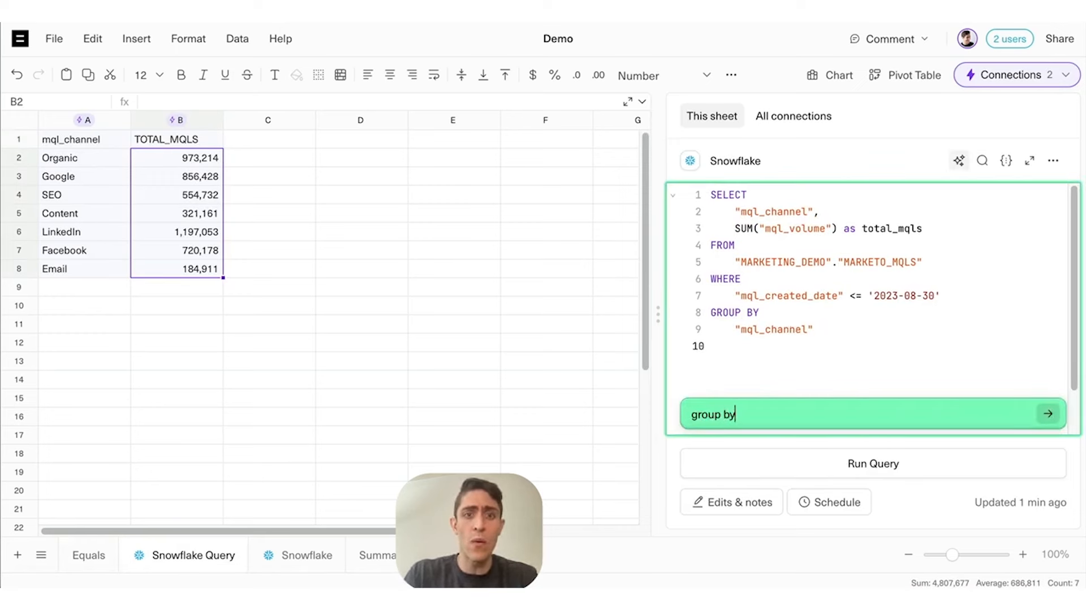
type("channel and mq")
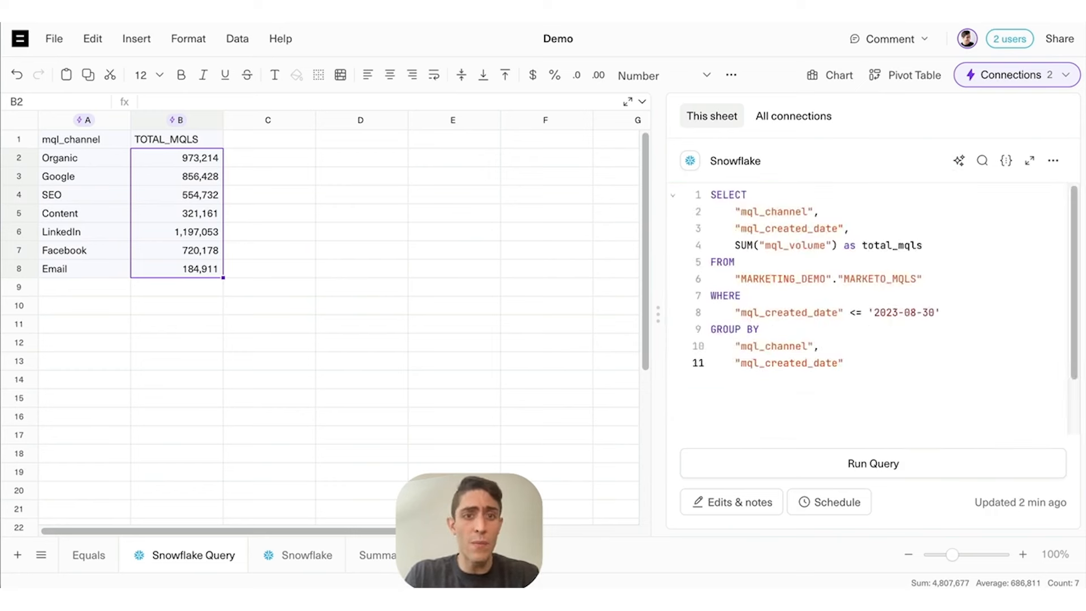
left_click(872, 462)
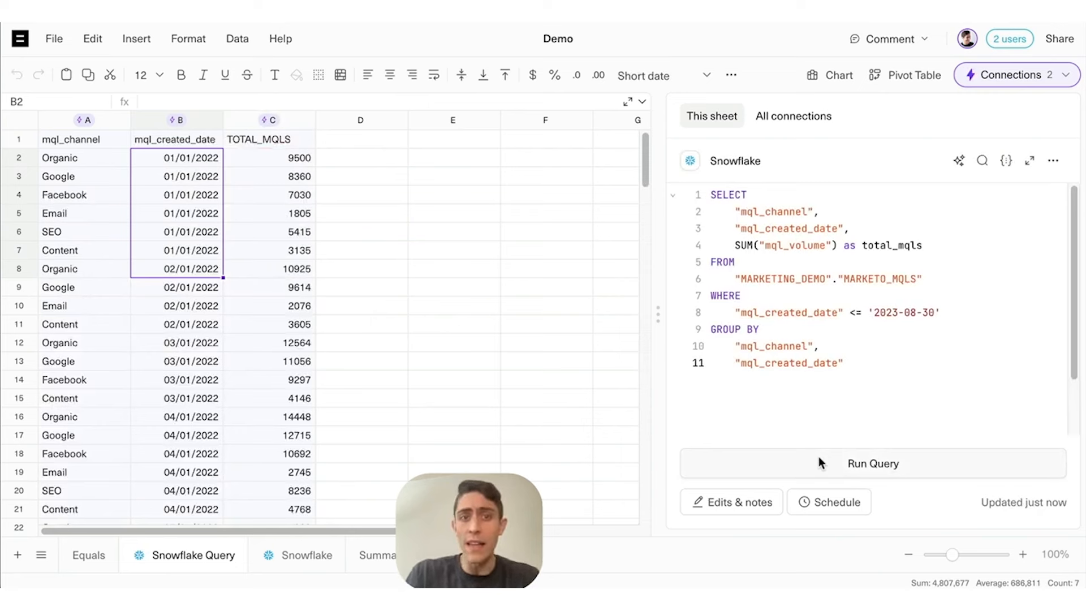
- Schedule the Snowflake query to refresh daily at 09:00 AM
left_click(828, 502)
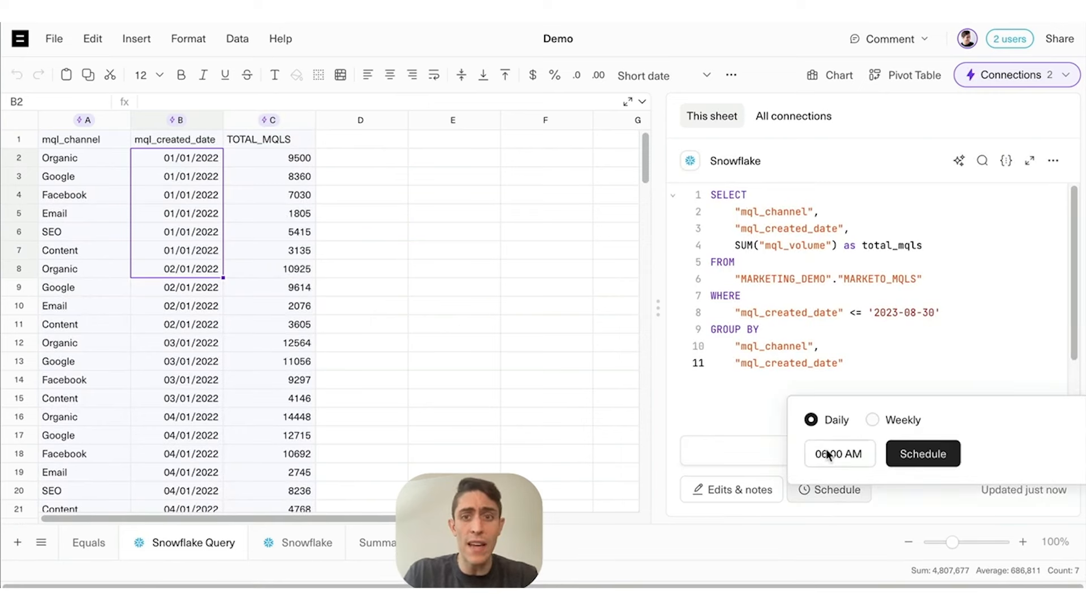
left_click(839, 453)
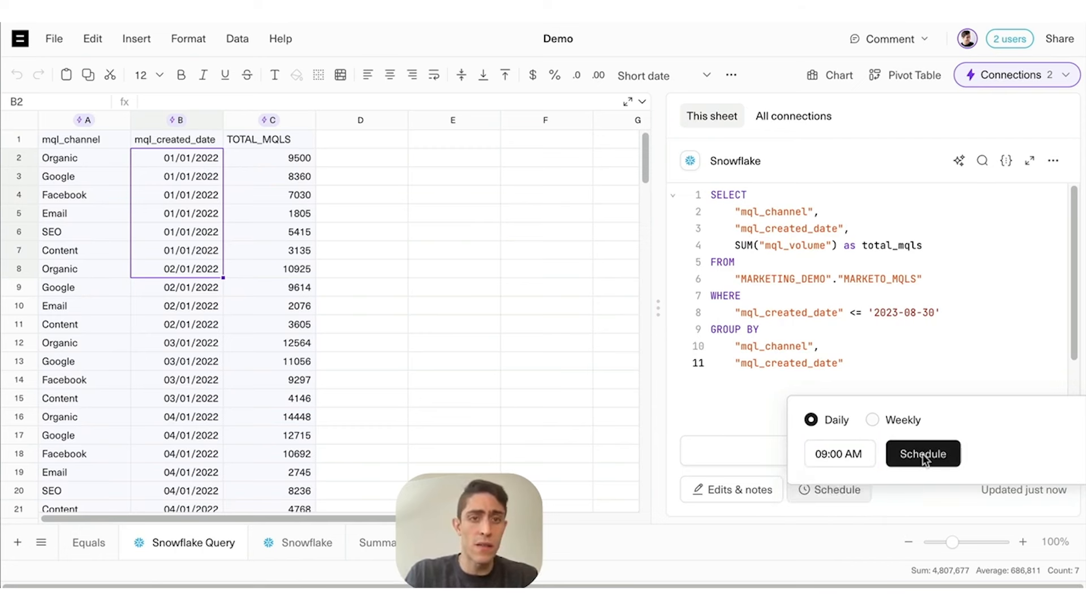
left_click(923, 454)
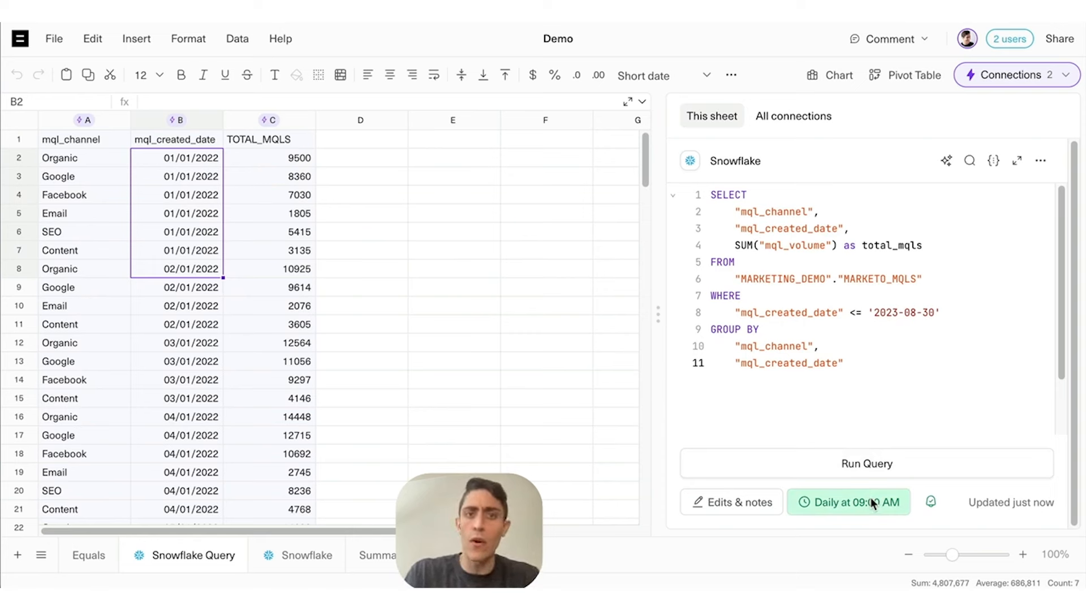
mouse_move(607, 521)
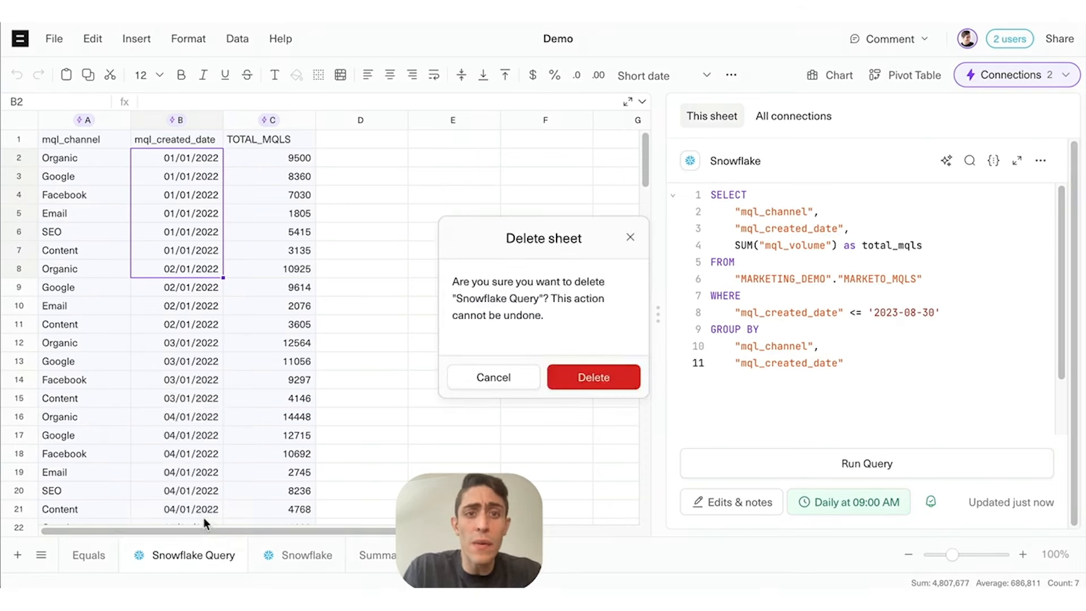
- Confirm deletion of the Snowflake Query sheet
left_click(592, 376)
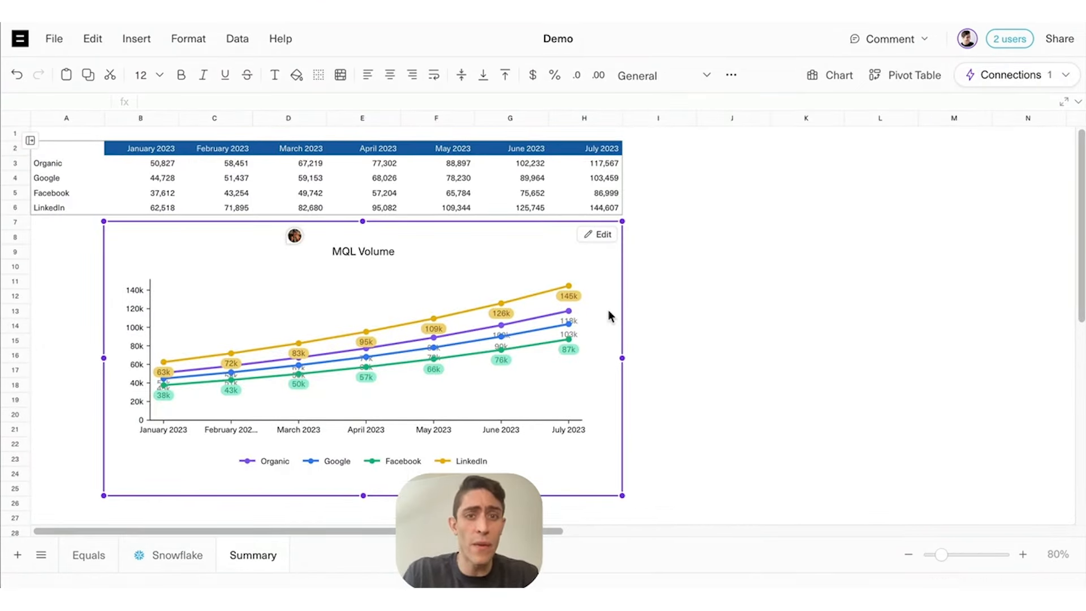
- Ask AI Edit to change the MQL Volume chart to a bar chart with horizontal gridlines
scroll("down", 3)
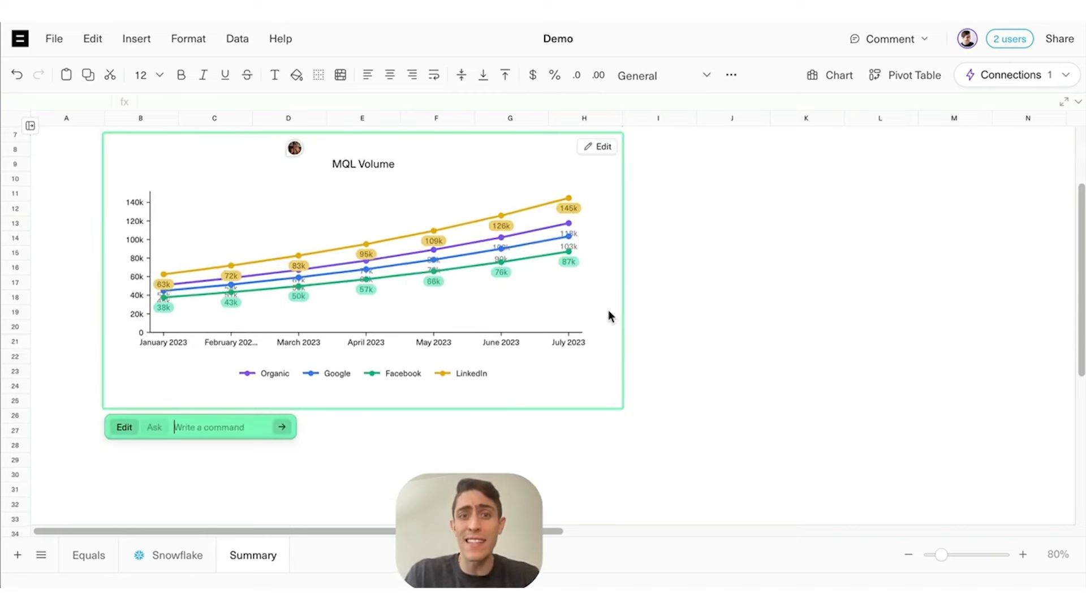
type("change to bar ch")
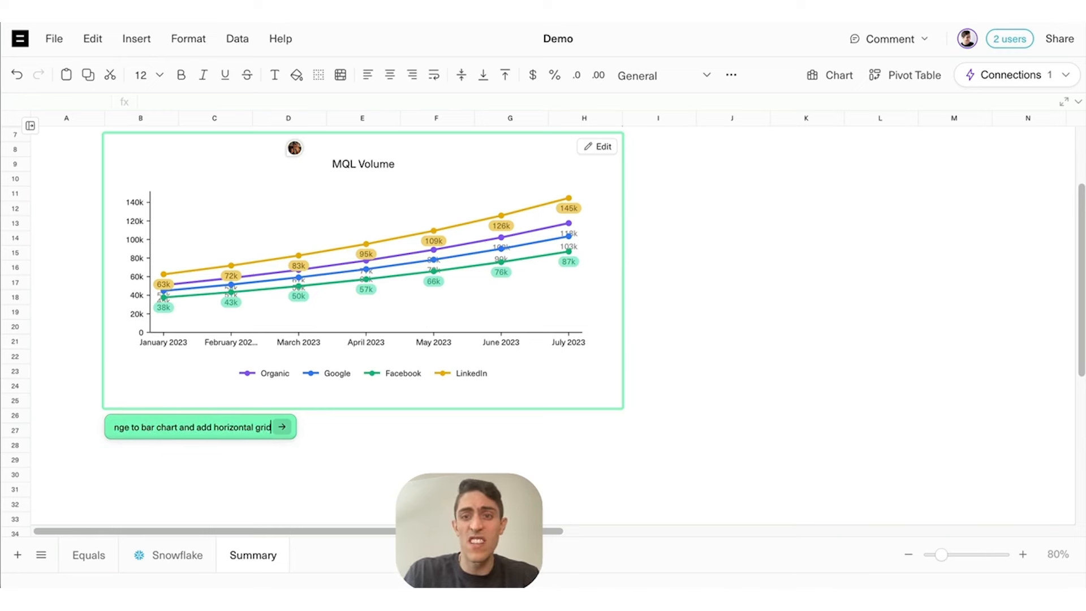
left_click(362, 270)
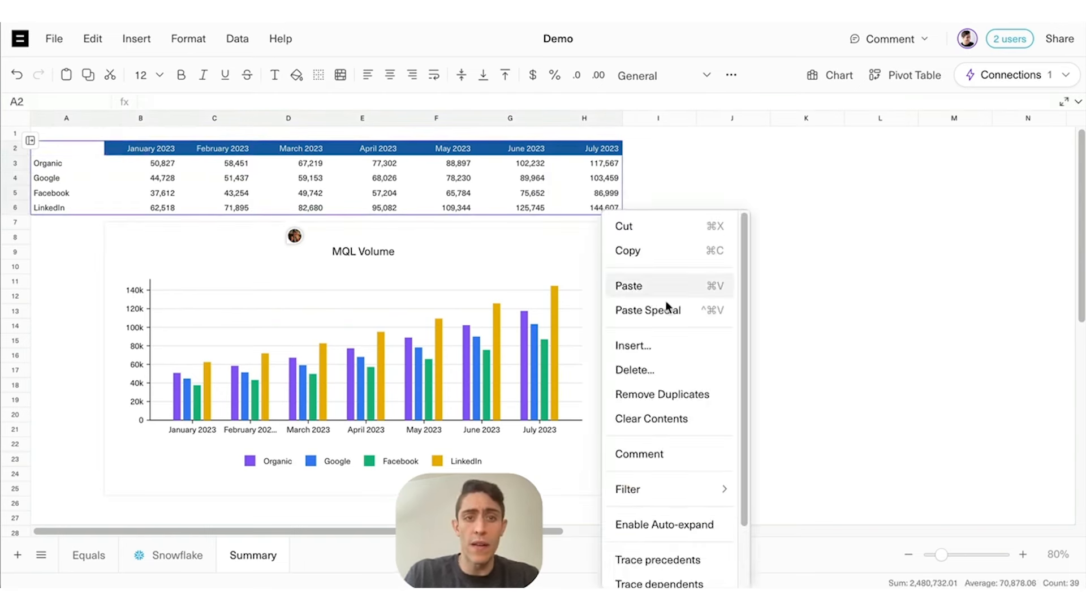
- Enable auto-expand on the summary table so August 2023 is included
left_click(707, 531)
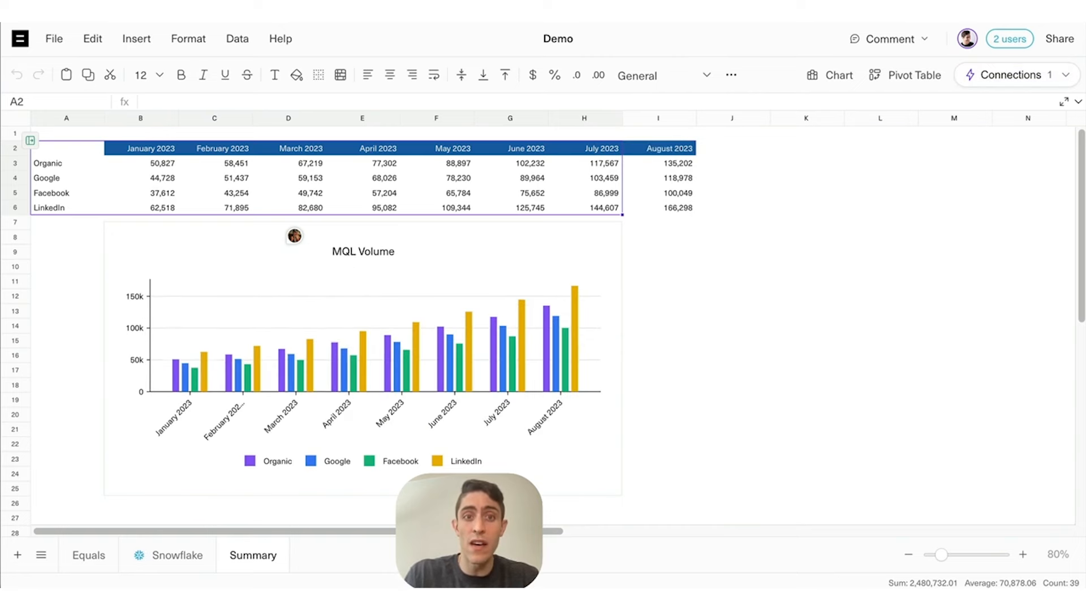
mouse_move(505, 193)
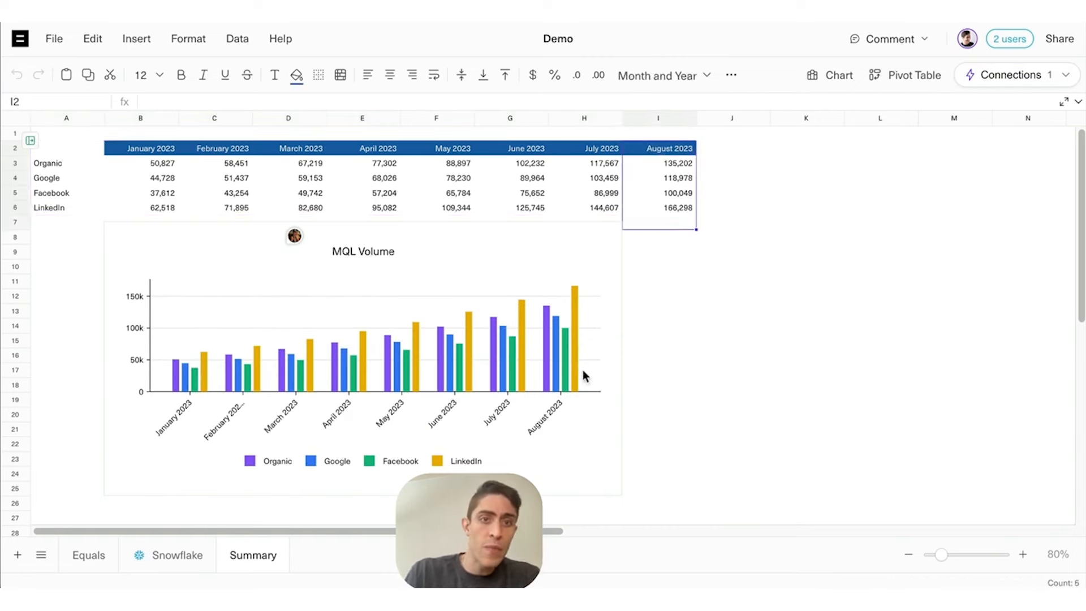
mouse_move(571, 392)
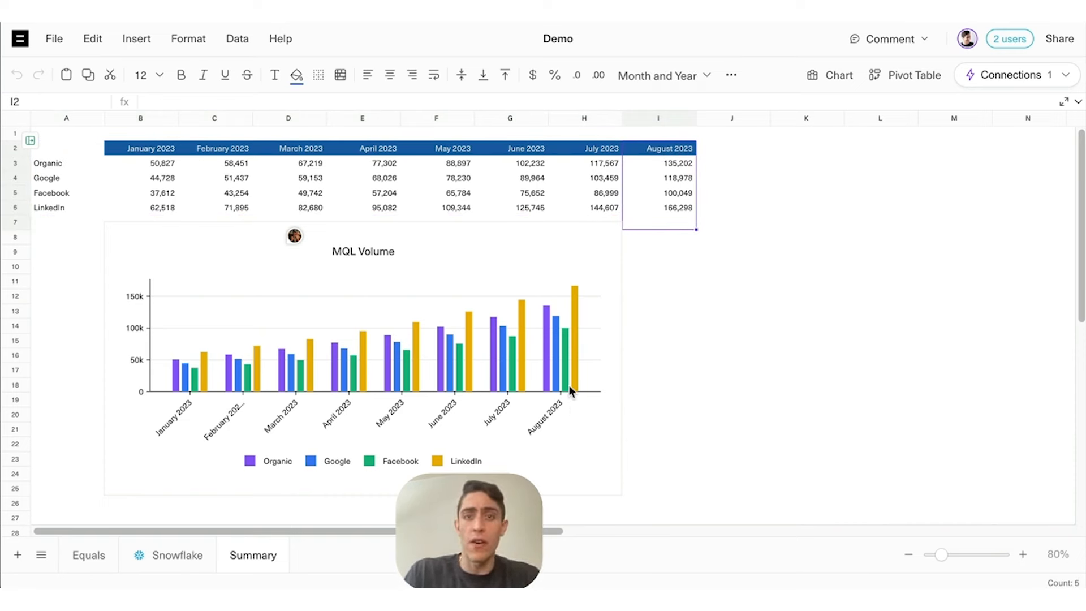
mouse_move(293, 252)
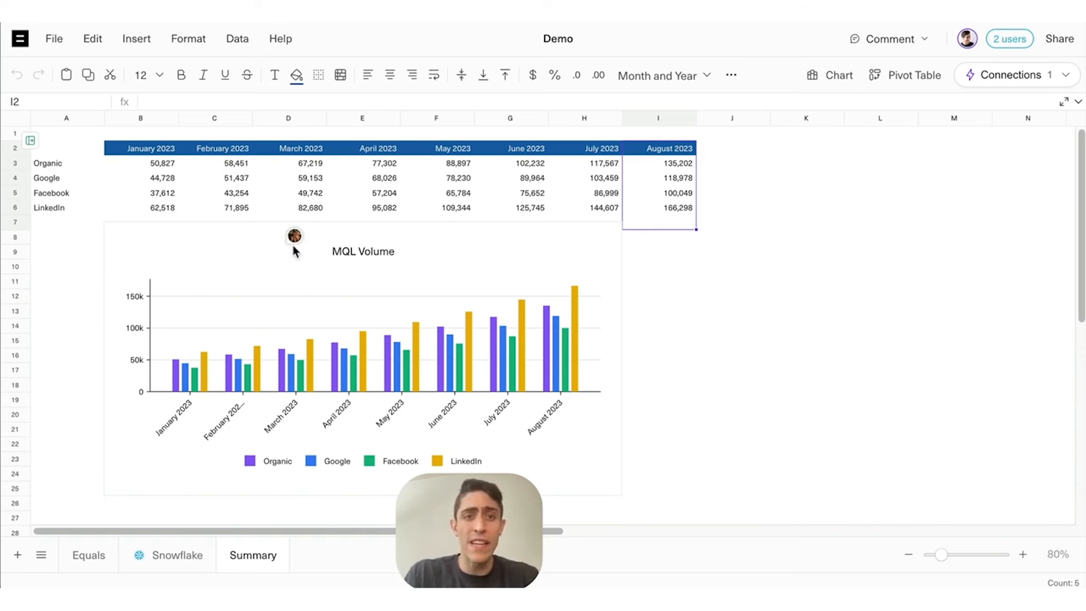
- Read the chart's comment thread, then add the MQL Volume chart to a new report
left_click(294, 236)
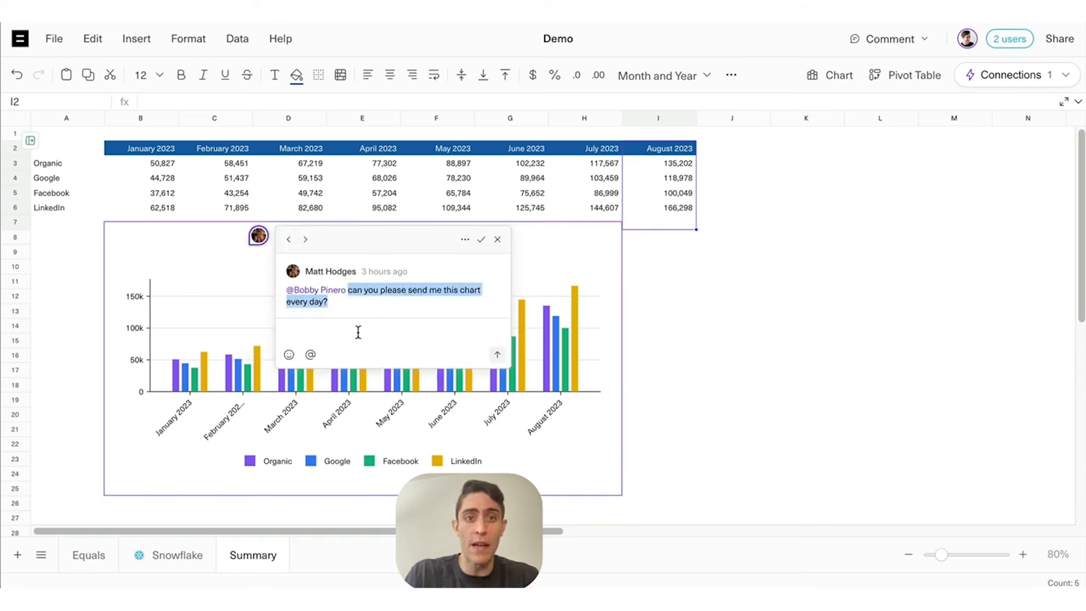
mouse_move(546, 266)
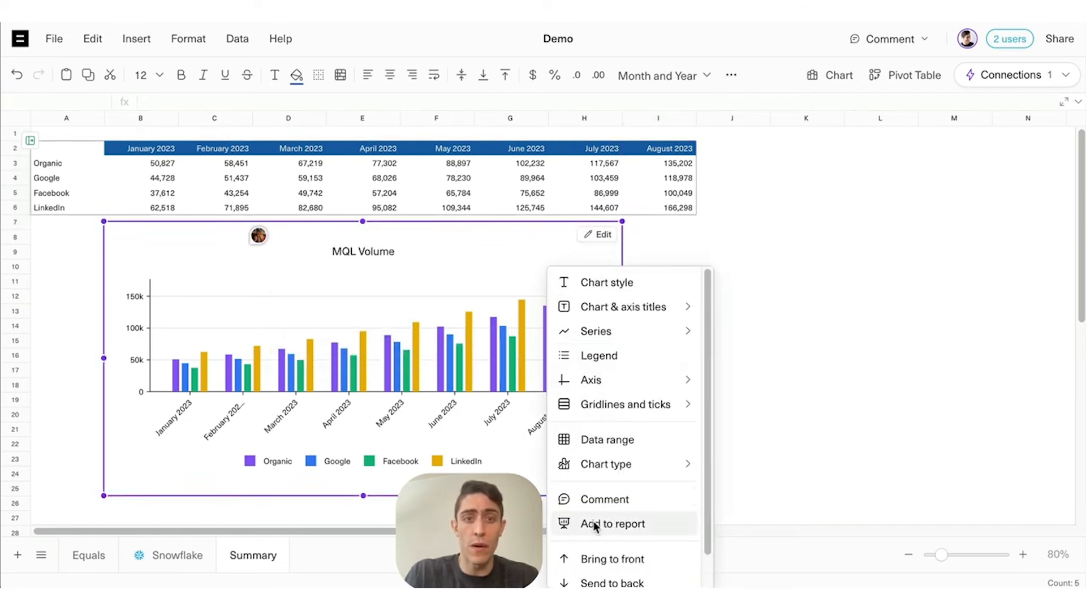
left_click(612, 522)
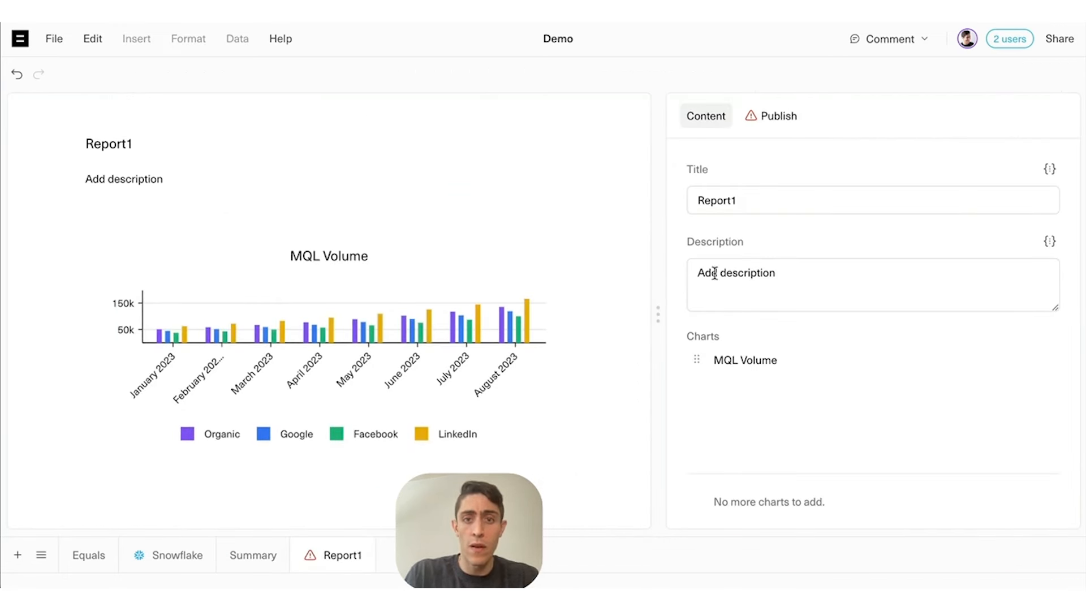
- Title the new report 'MQL Volume'
type("MQL Volume")
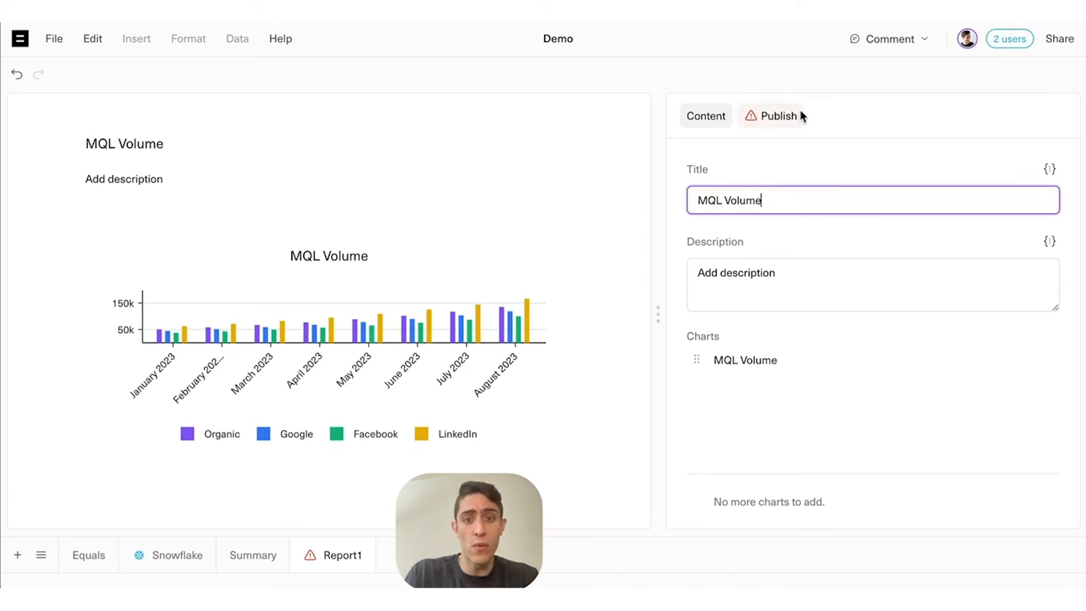
- Schedule the report daily and send it to the #demos Slack channel
left_click(775, 115)
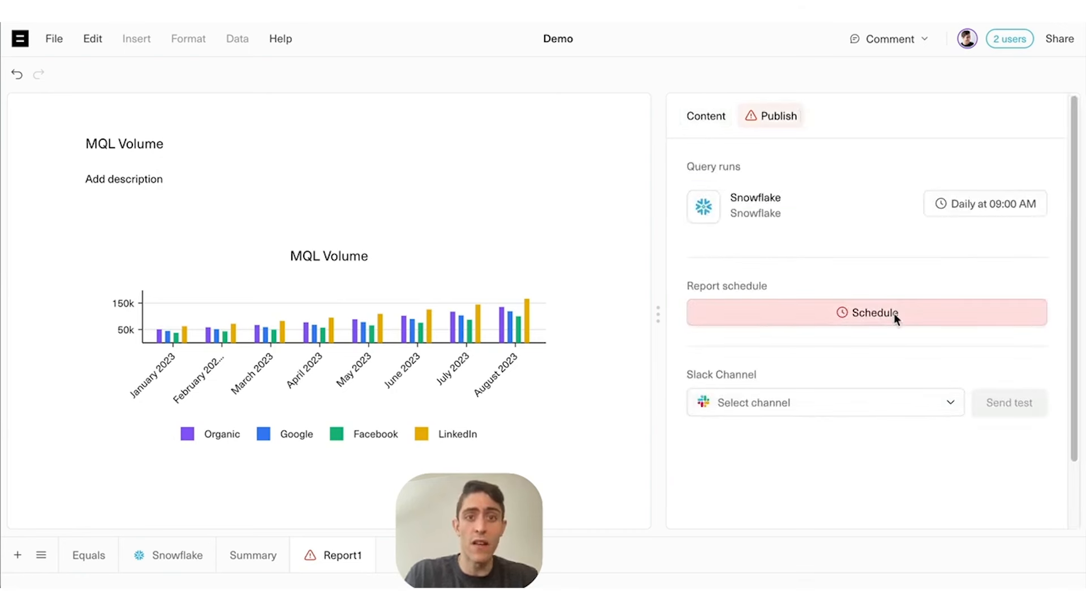
left_click(866, 312)
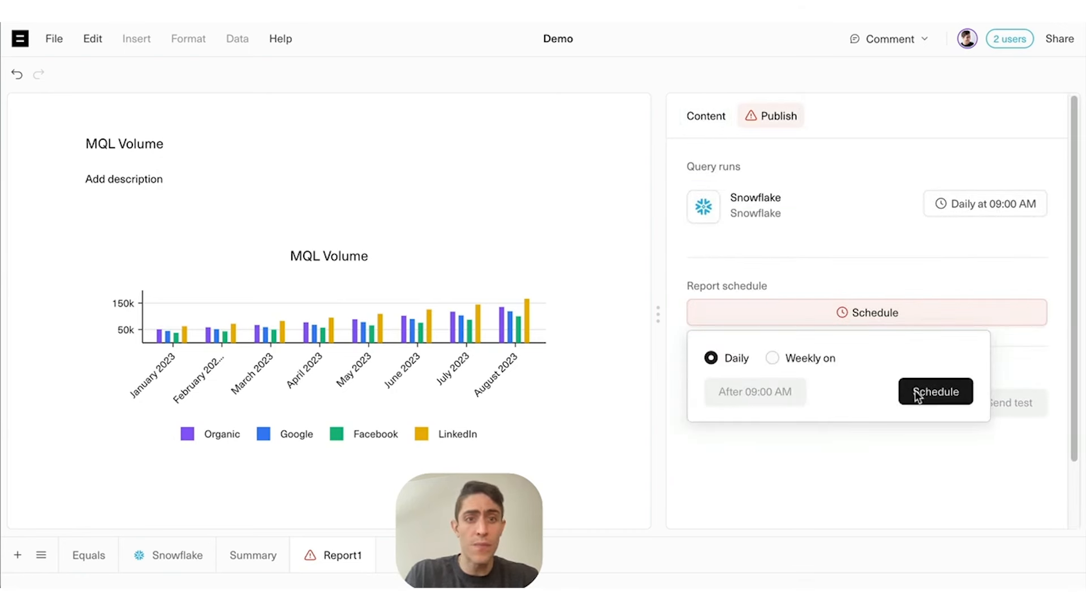
left_click(935, 391)
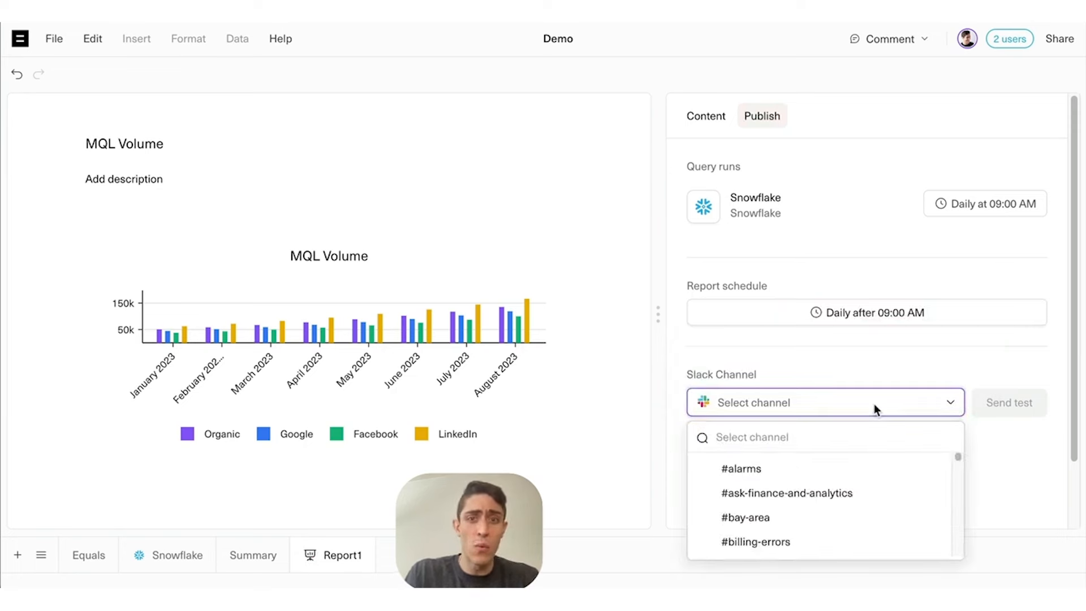
type("demos")
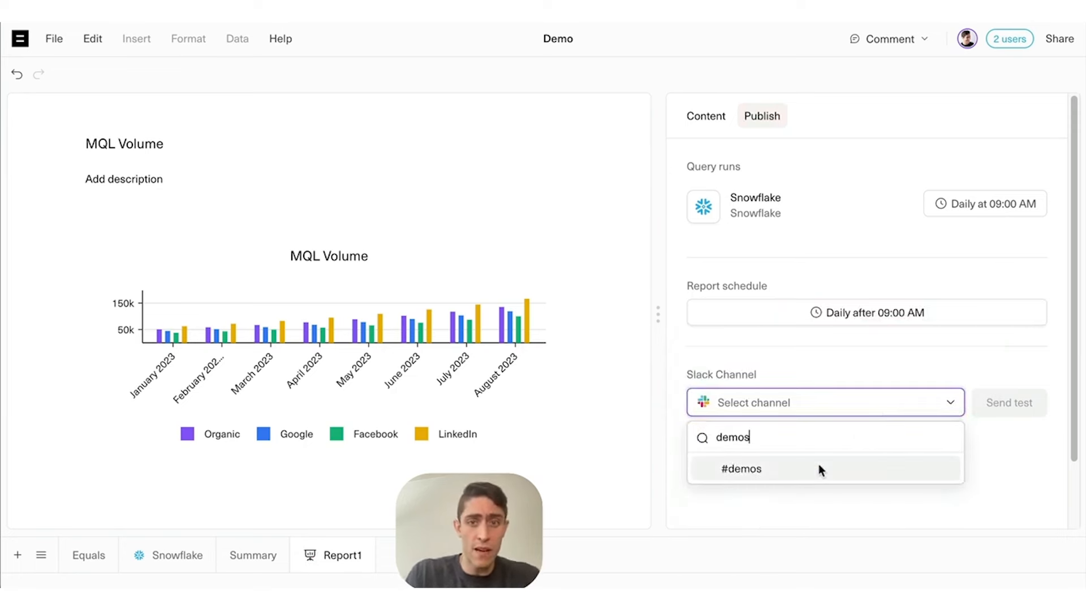
left_click(741, 469)
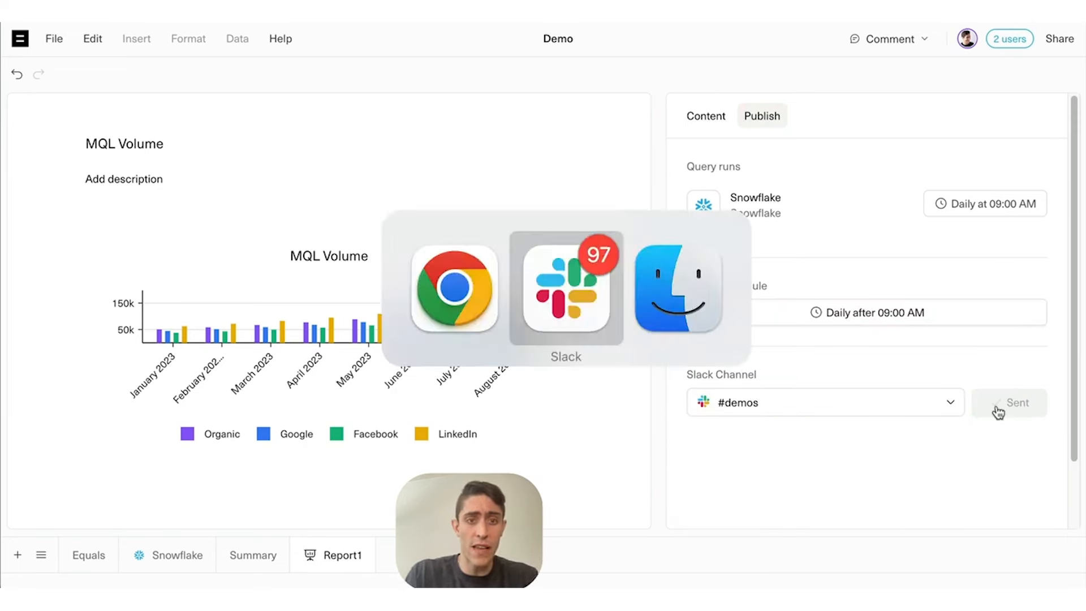